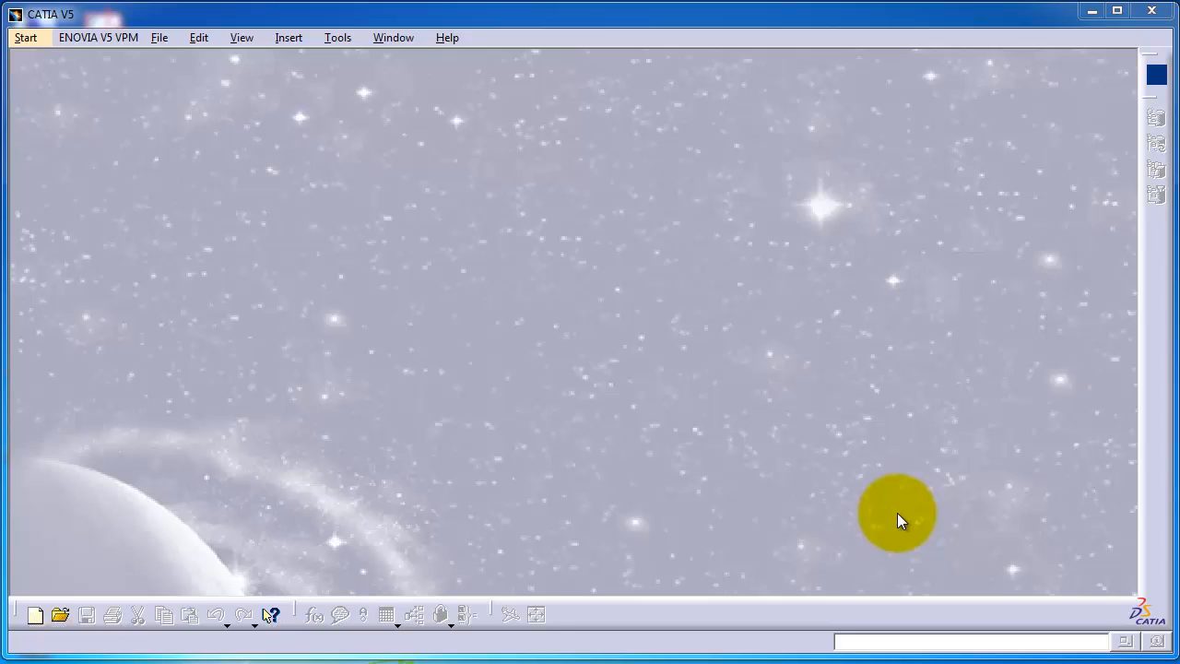
mouse_move(898, 522)
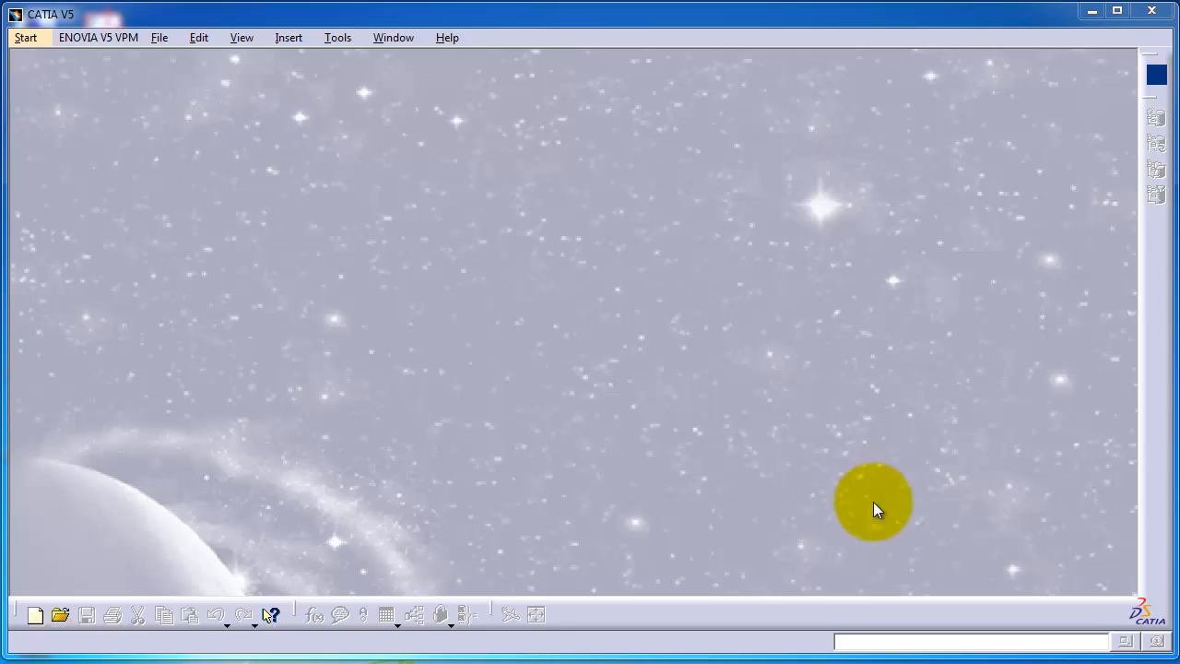
mouse_move(886, 497)
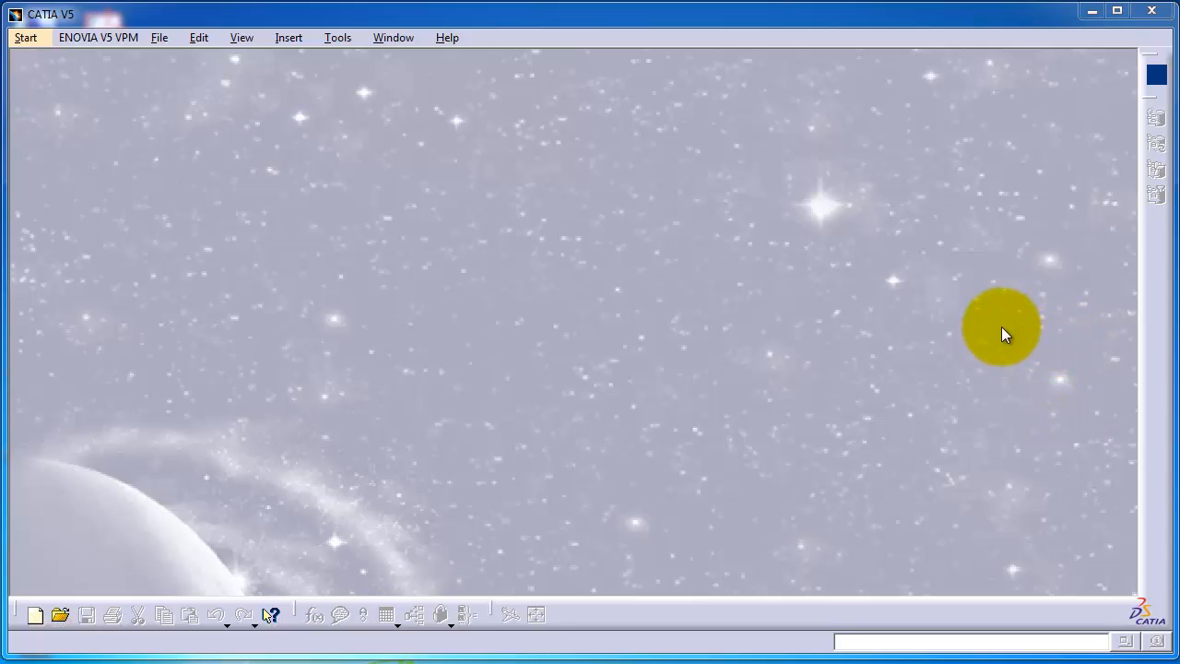
mouse_move(631, 272)
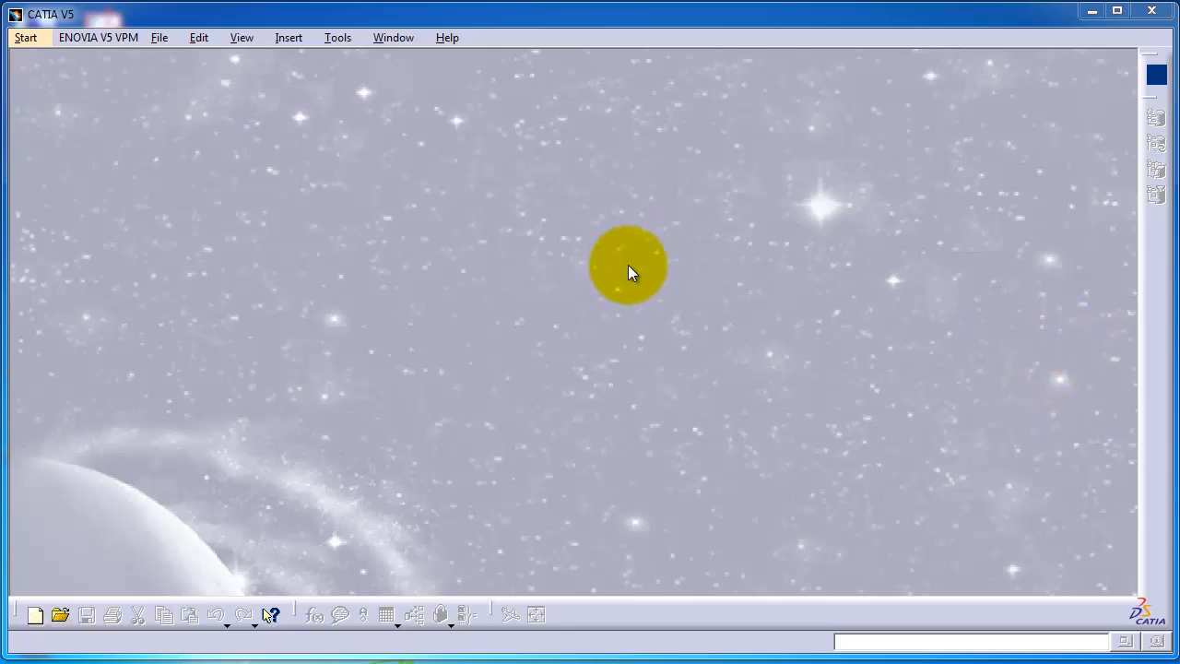
Create a new Part Design document, Part1.
left_click(25, 37)
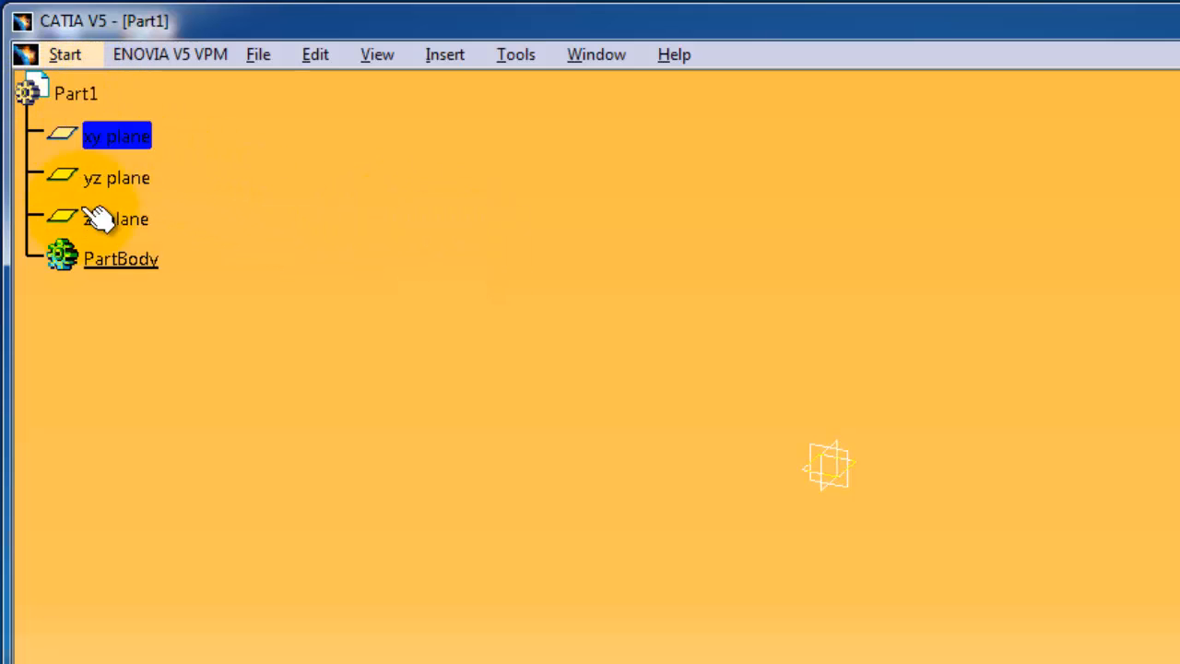
Start a sketch on the xy plane.
left_click(121, 258)
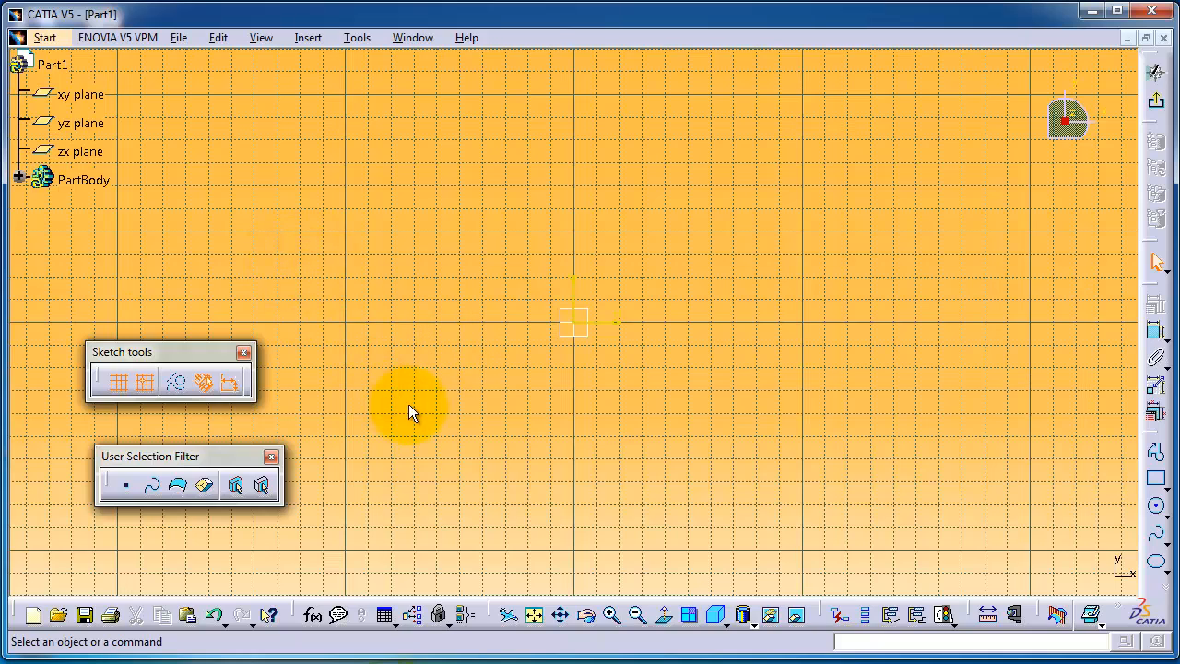
mouse_move(1028, 217)
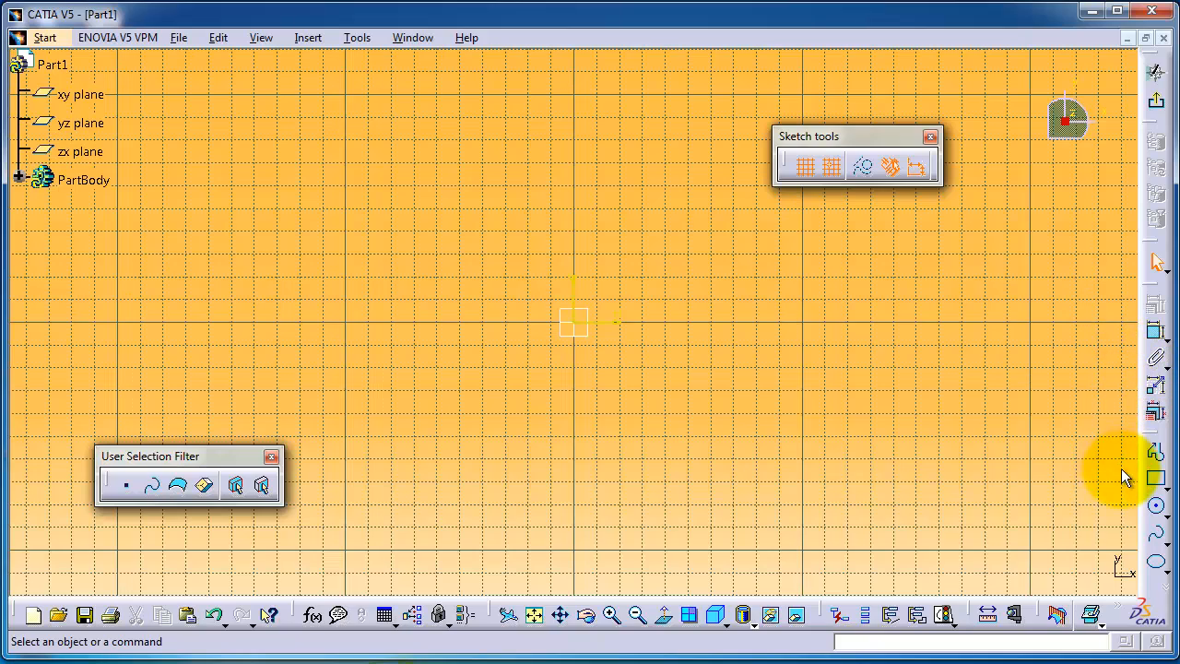
Expand the Predefined Profile toolbar beside the Rectangle icon.
left_click(1155, 477)
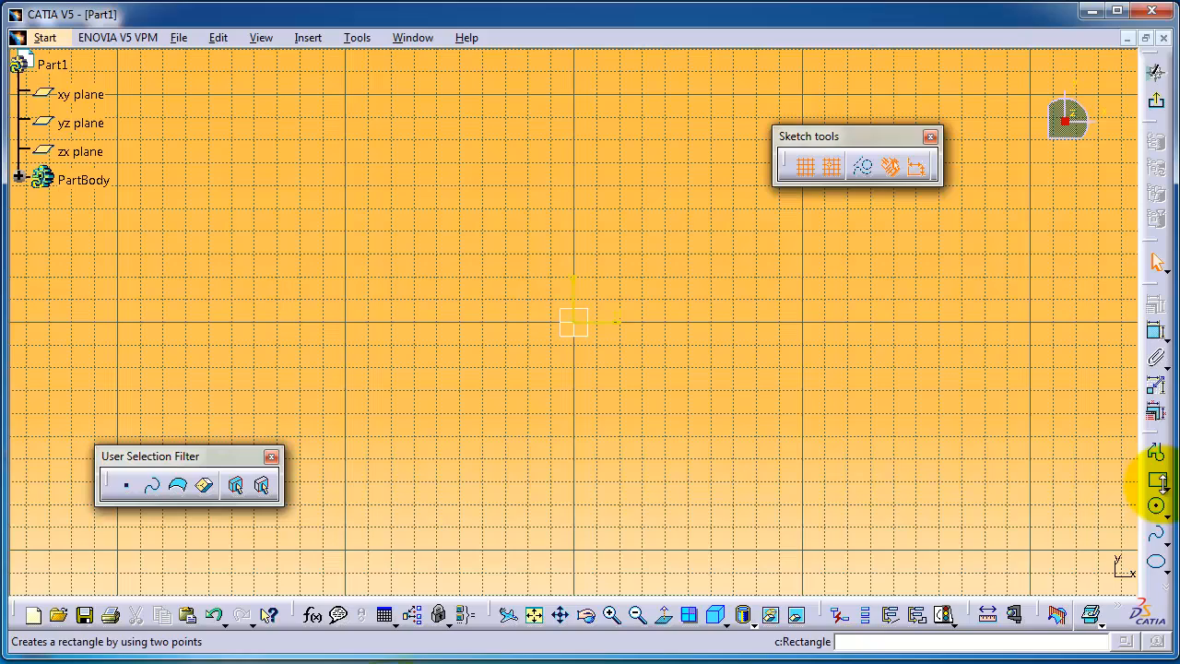
mouse_move(1157, 482)
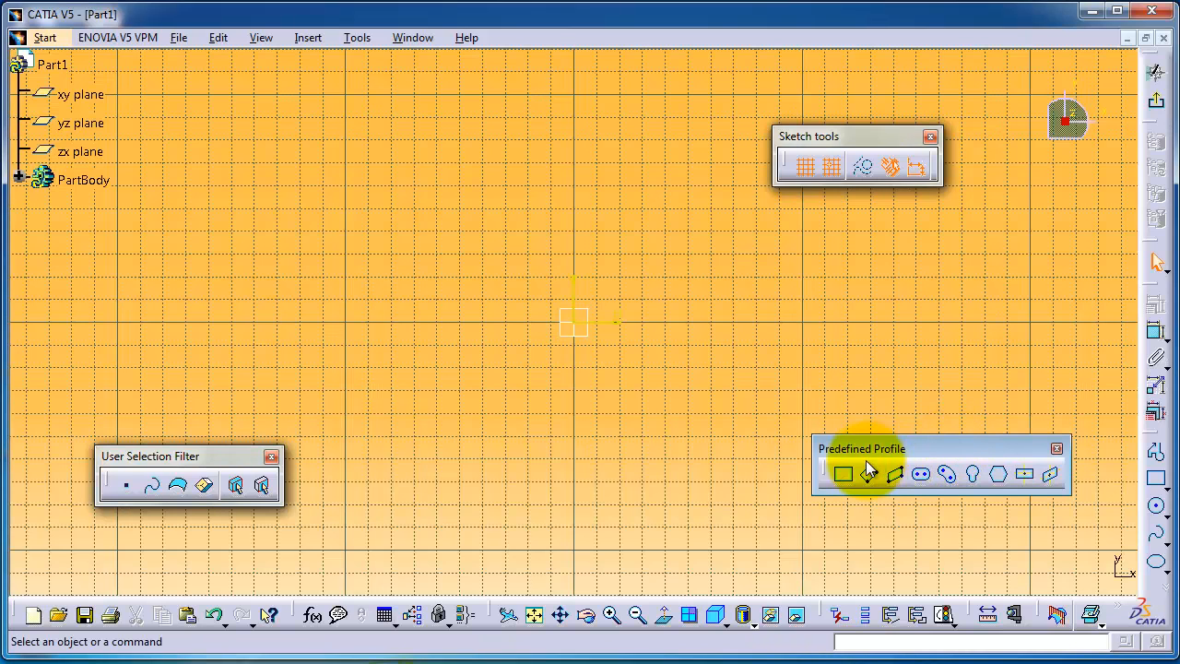
mouse_move(833, 491)
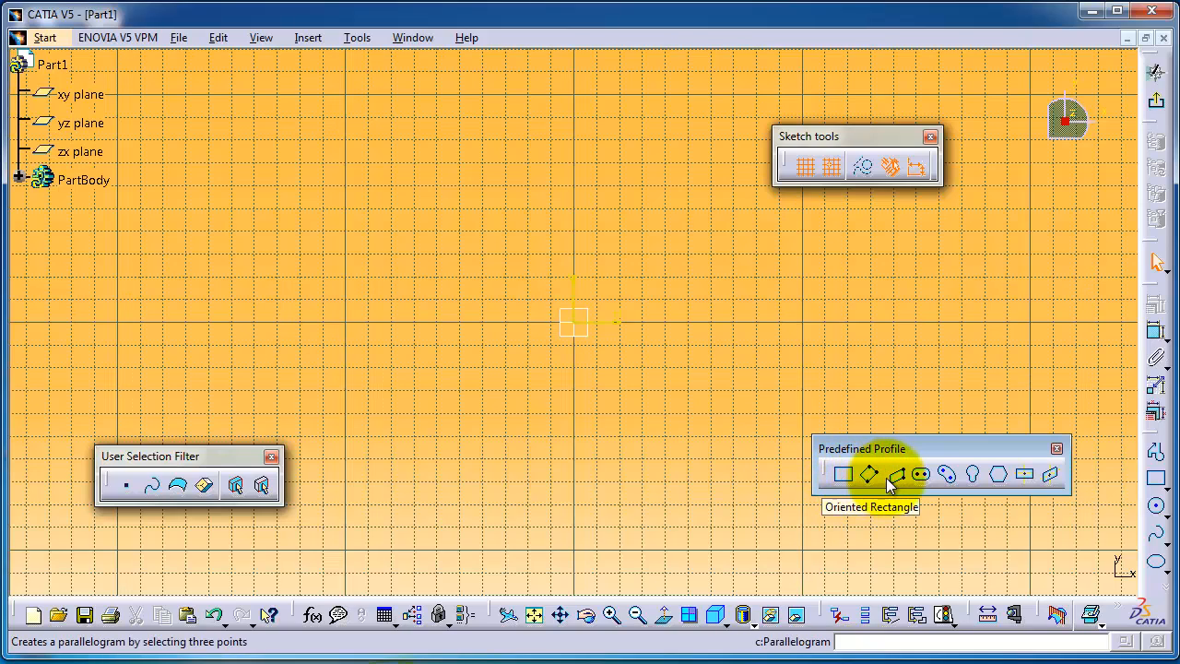
mouse_move(894, 474)
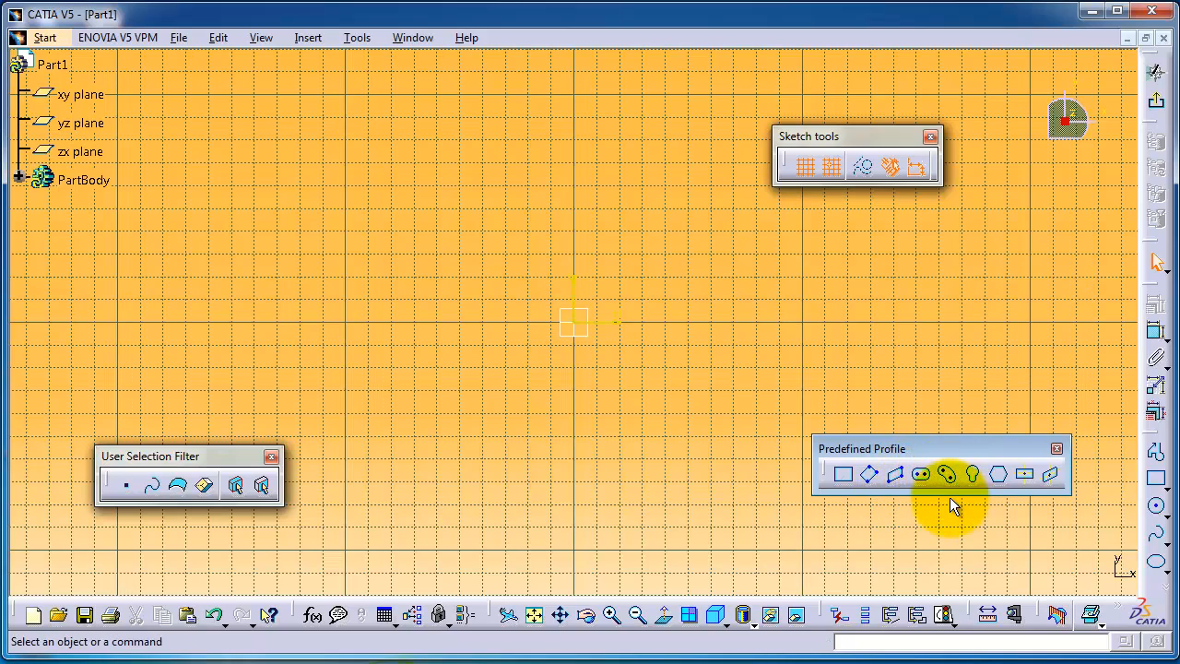
mouse_move(1026, 472)
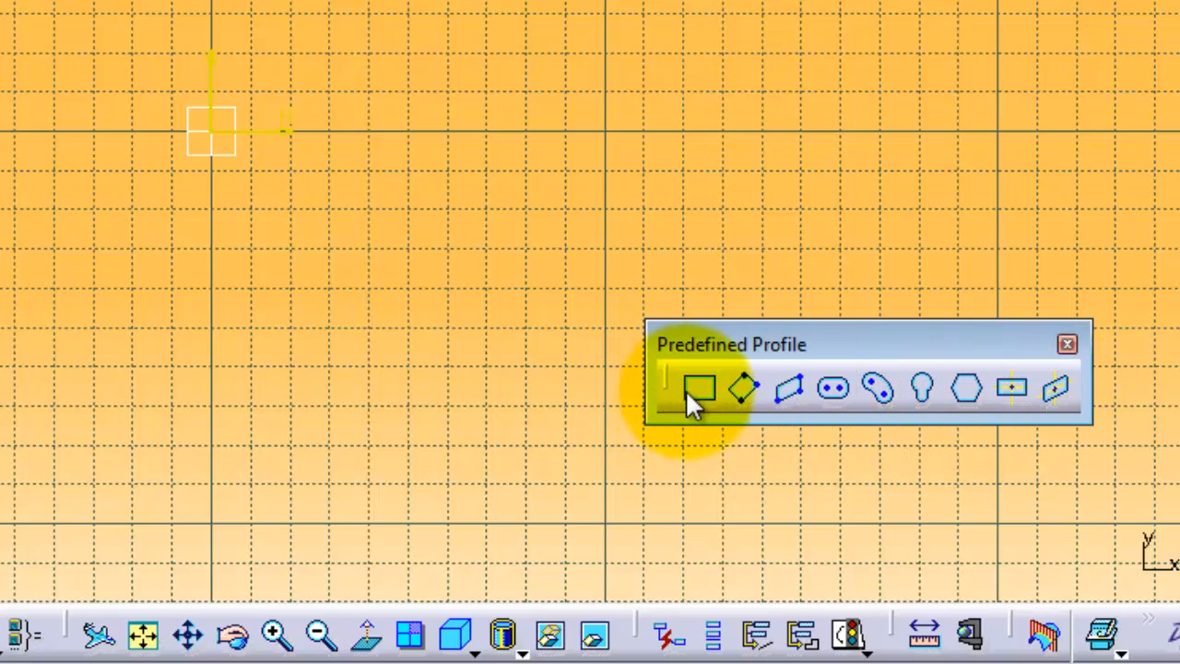
Activate the Rectangle tool and place its first corner at the sketch origin.
left_click(701, 387)
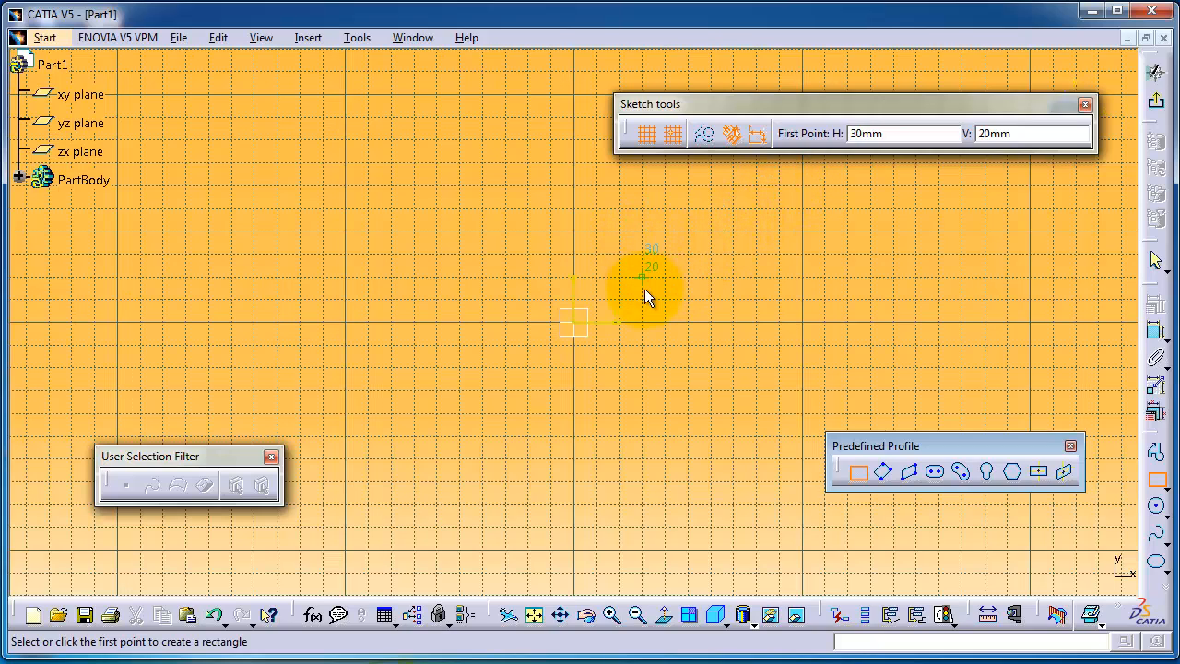
mouse_move(571, 189)
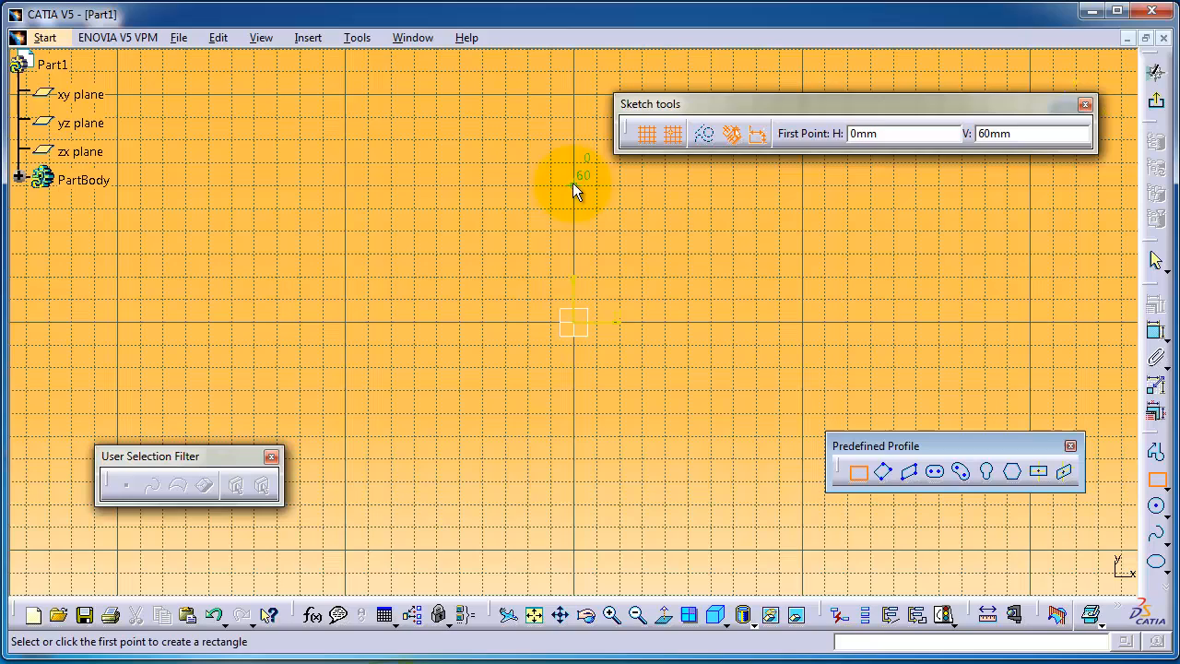
mouse_move(609, 323)
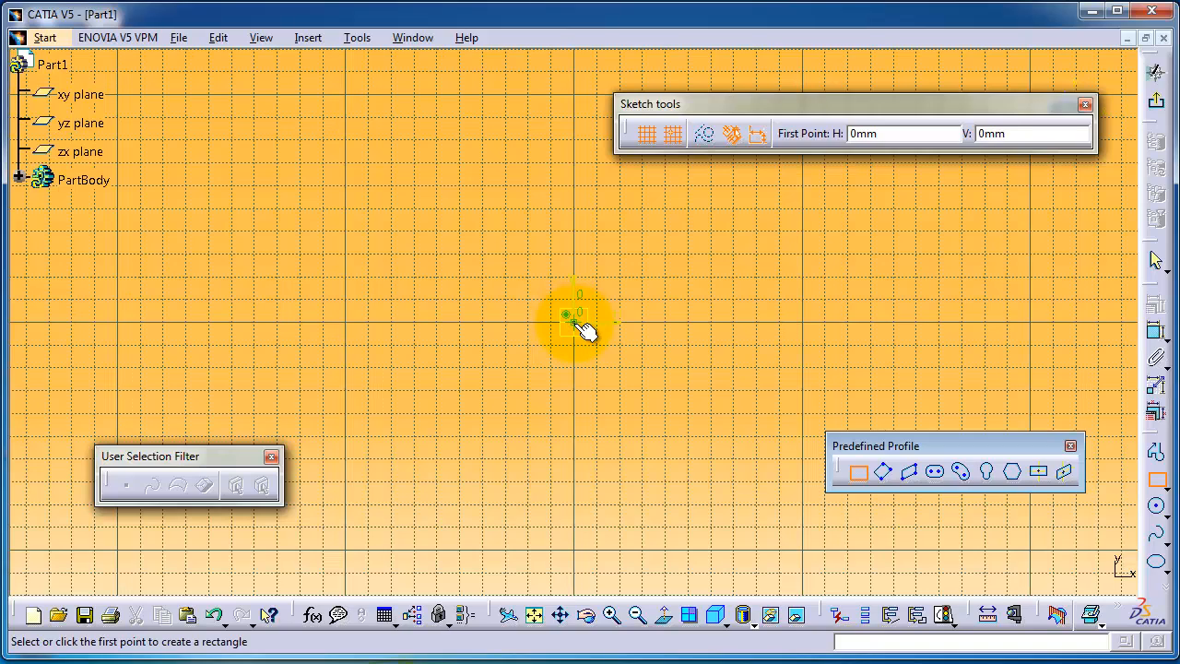
left_click(576, 323)
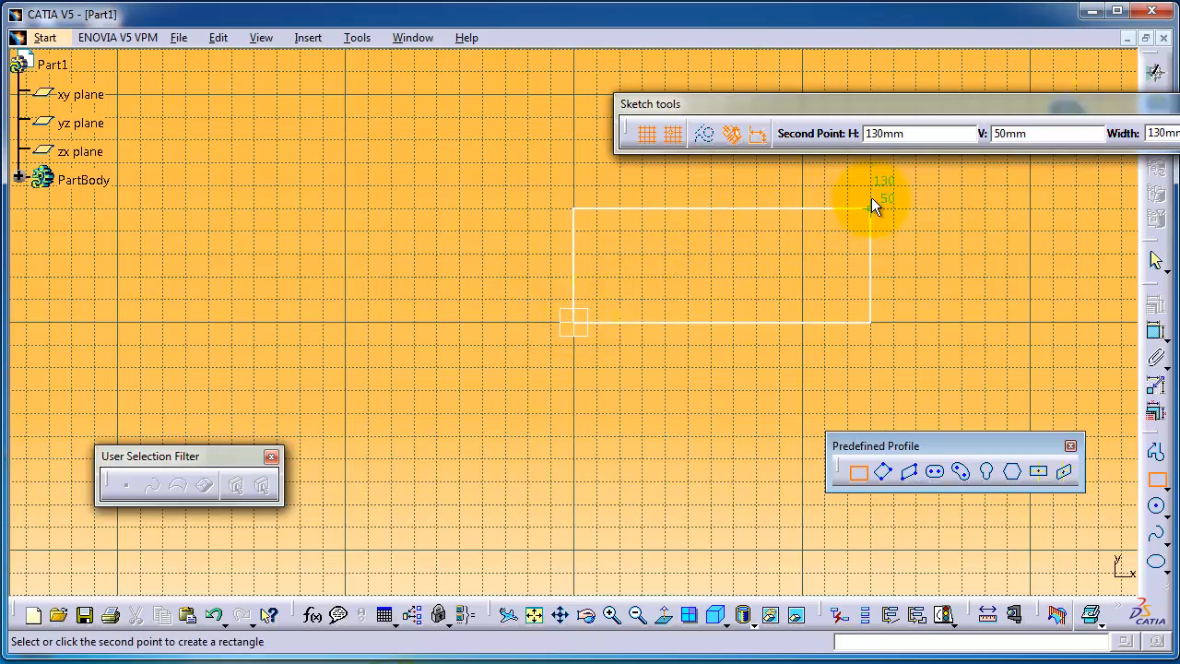
mouse_move(874, 184)
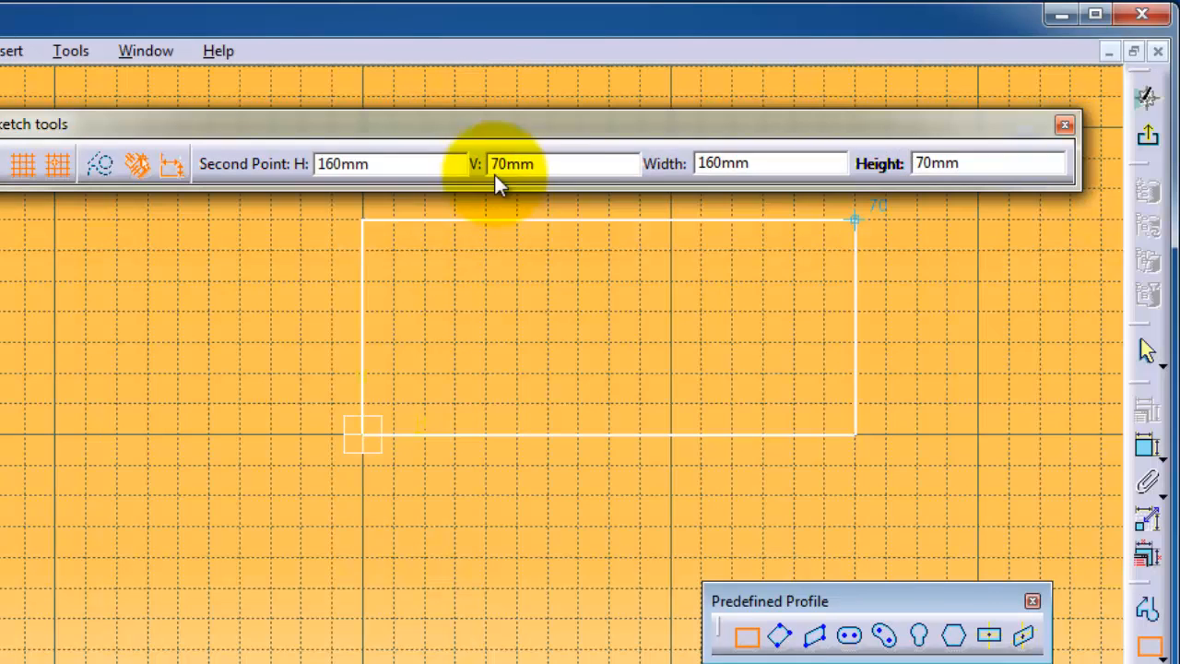
mouse_move(857, 226)
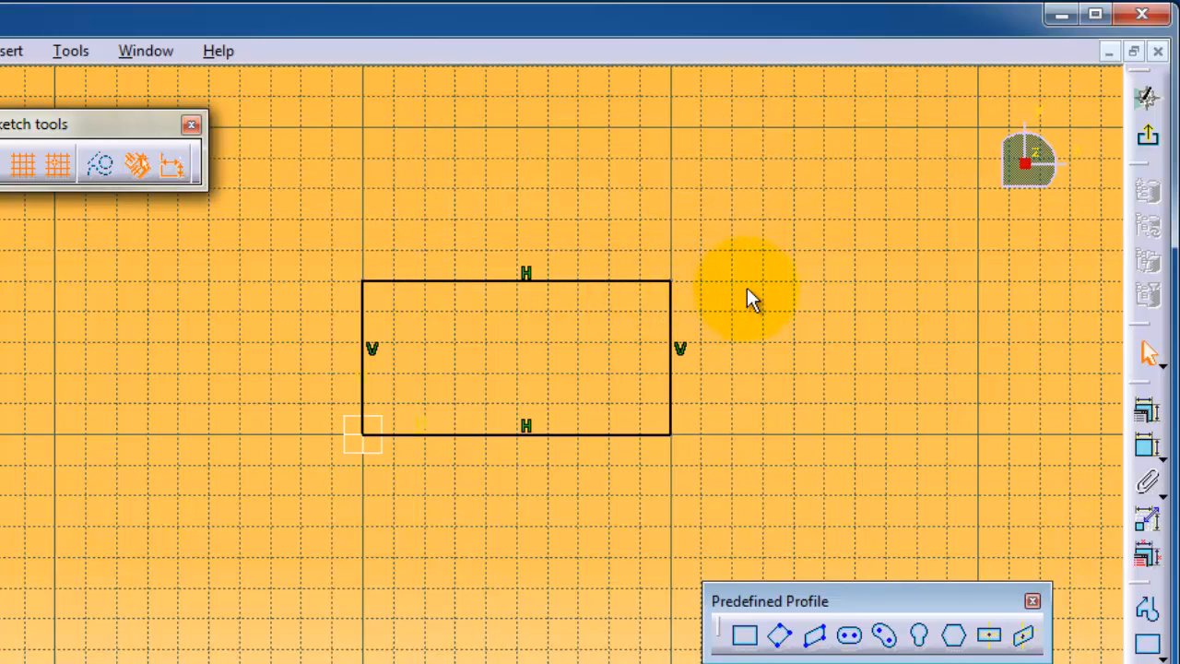
mouse_move(692, 258)
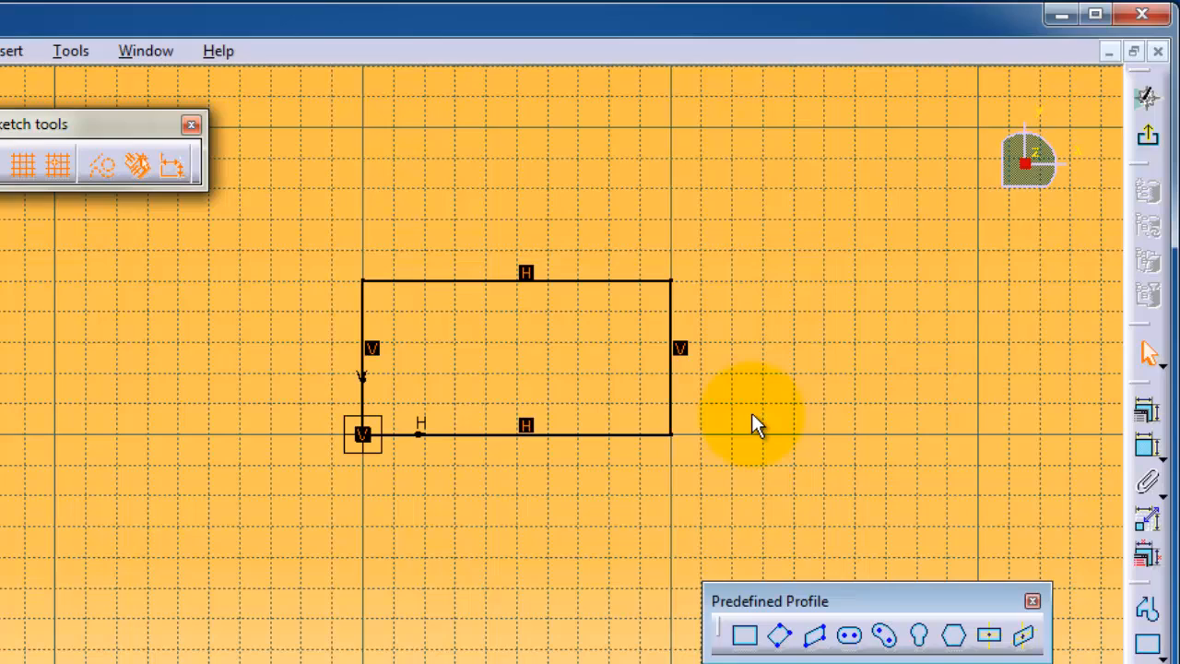
mouse_move(765, 410)
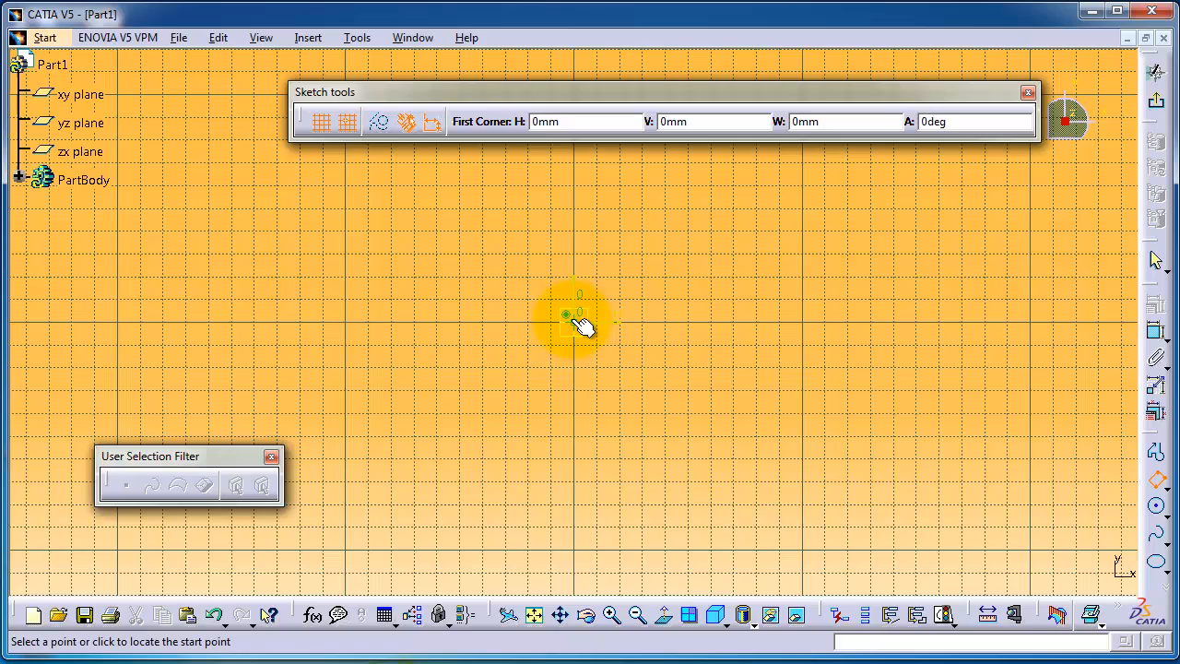
Place the rectangle's corner to finish the profile anchored at the origin.
left_click(572, 318)
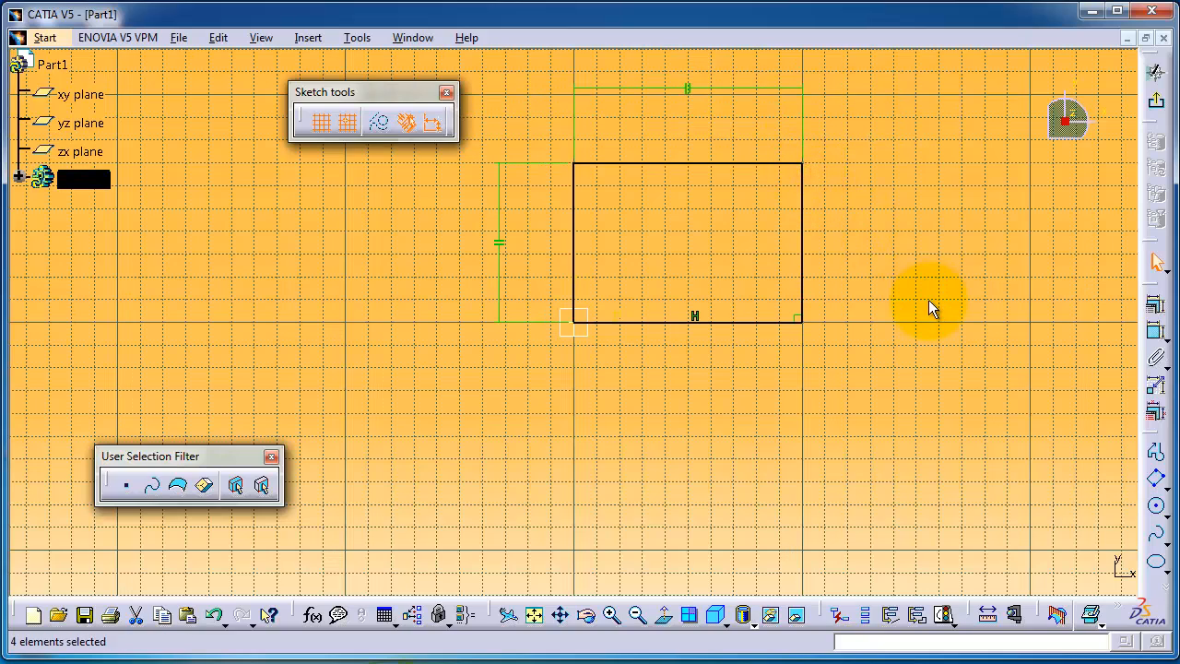
mouse_move(875, 371)
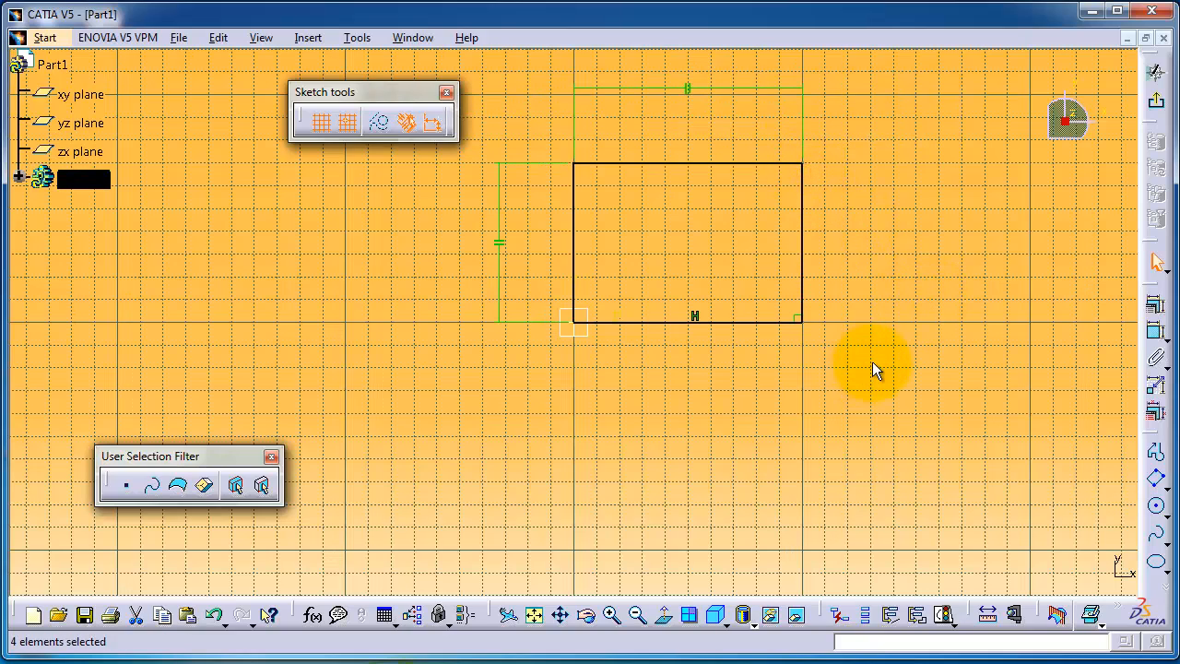
mouse_move(871, 346)
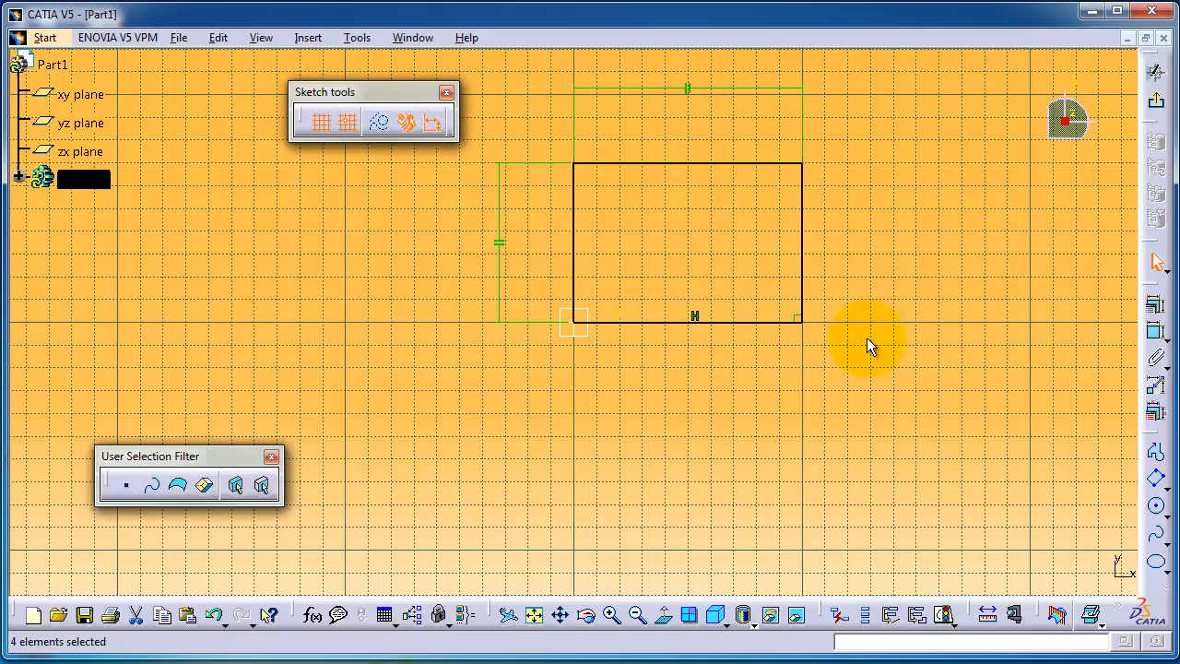
mouse_move(1110, 465)
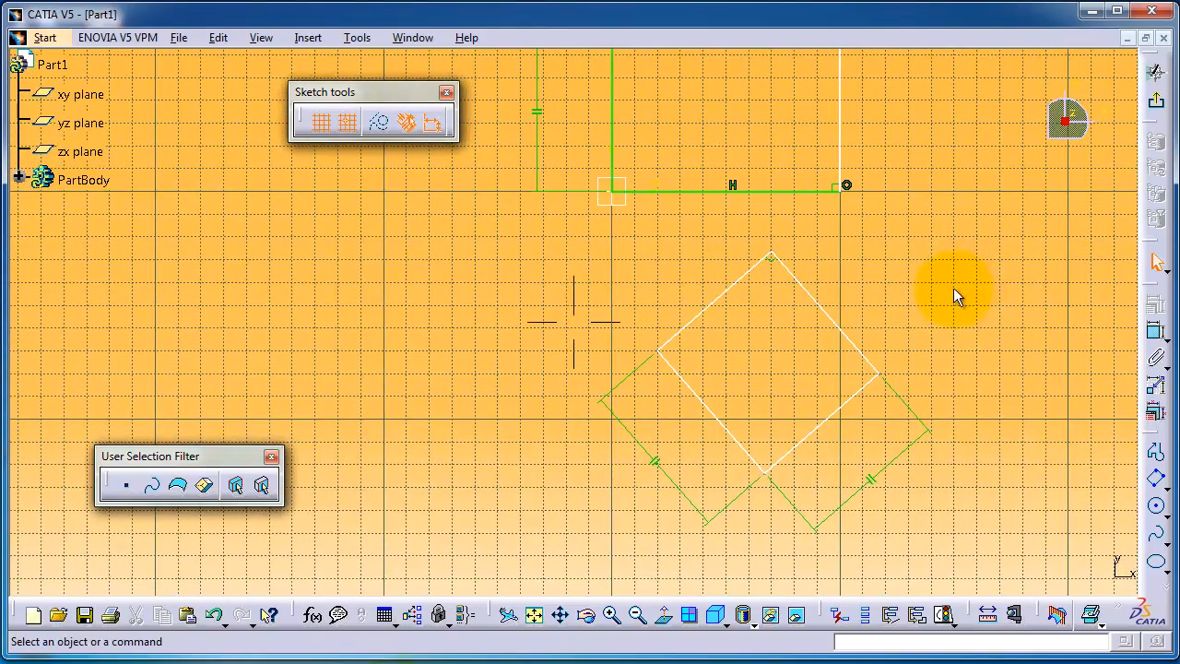
mouse_move(1166, 497)
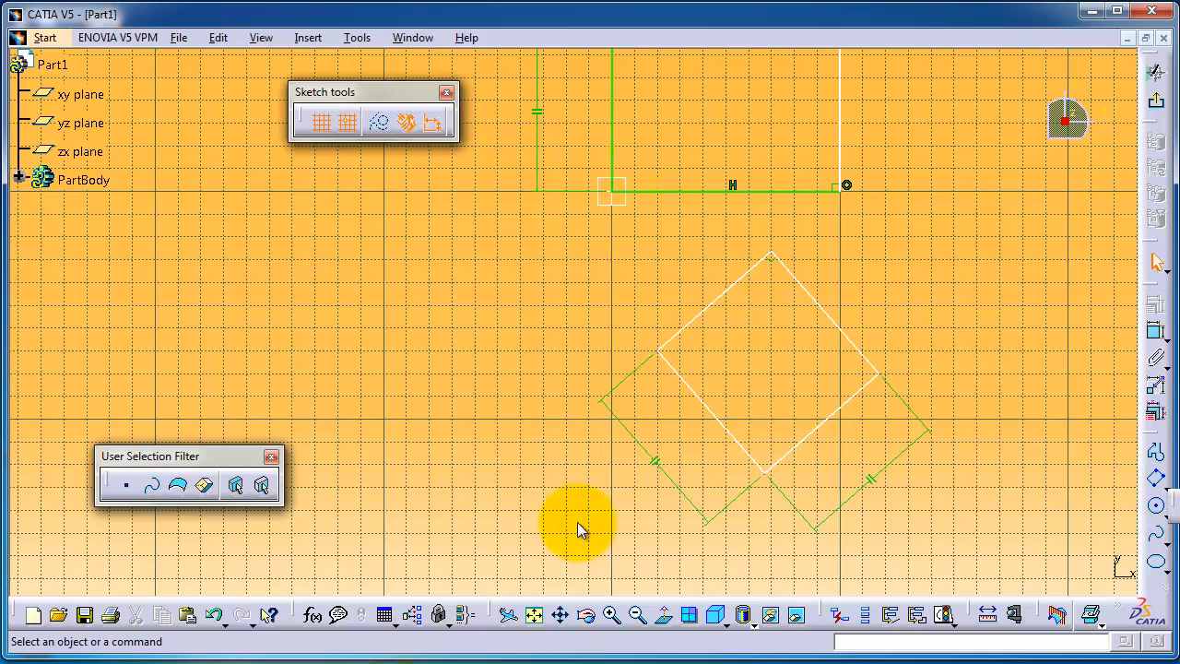
mouse_move(940, 539)
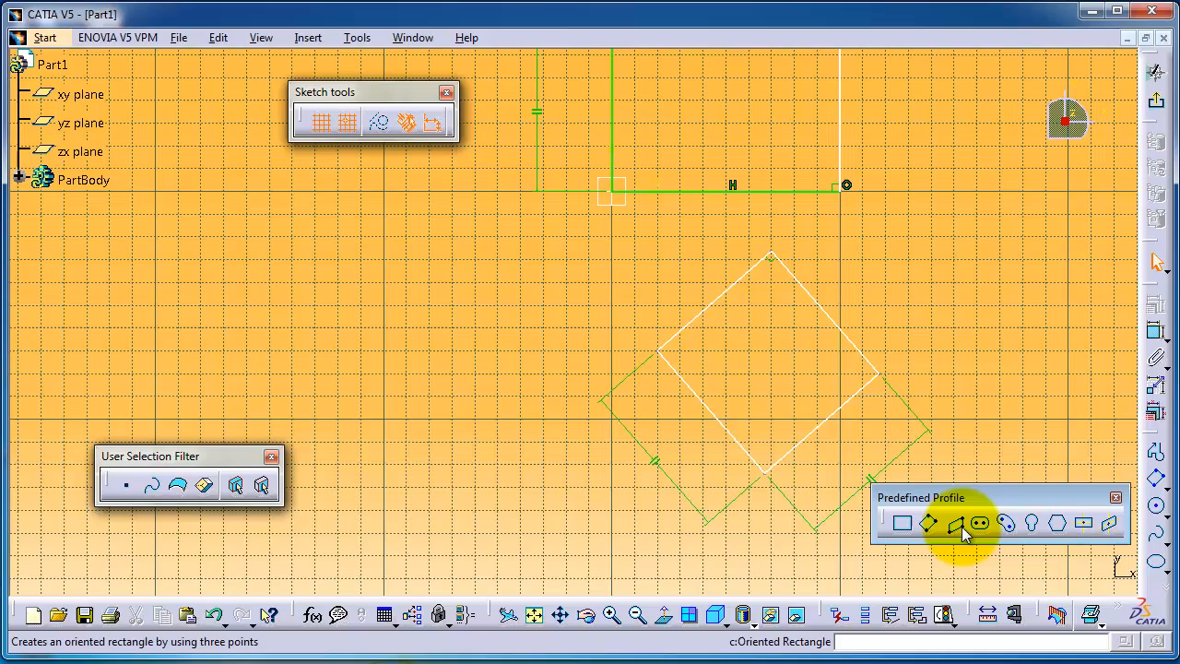
mouse_move(956, 523)
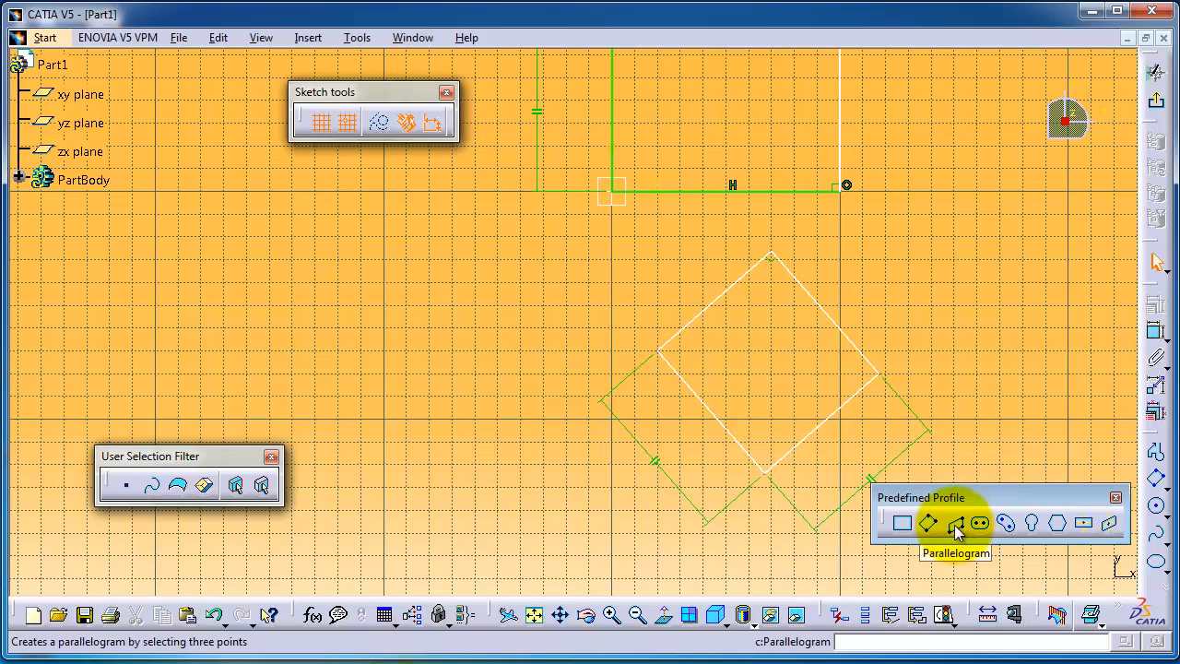
Switch to the Parallelogram tool in the Predefined Profile toolbar.
left_click(955, 524)
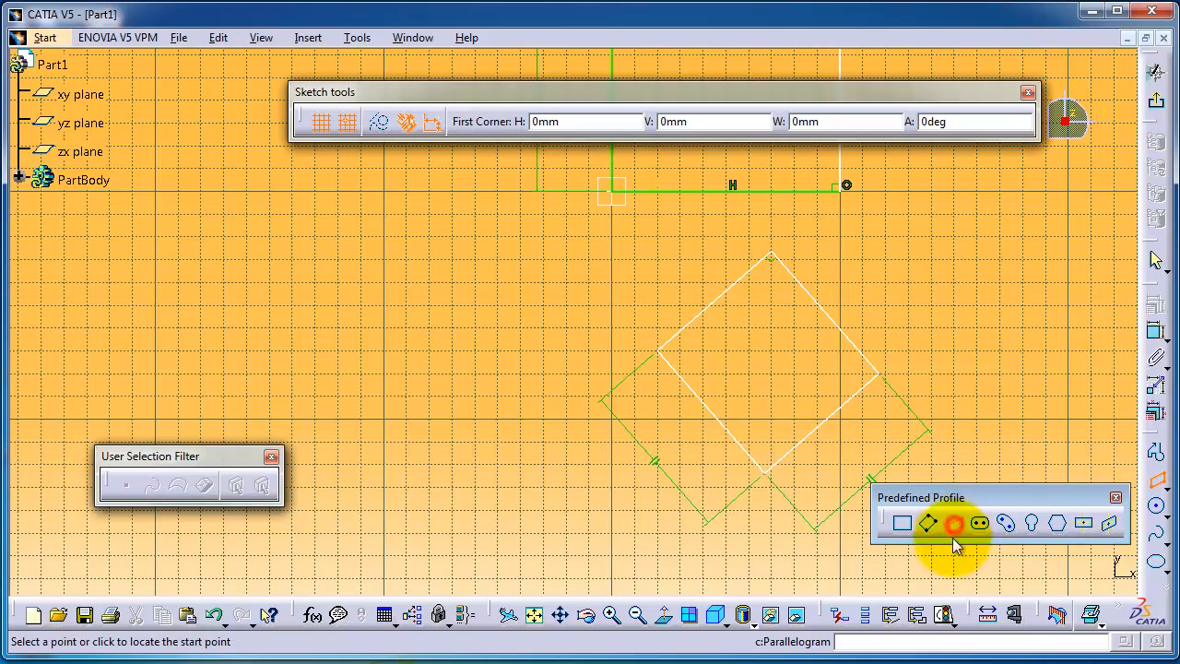
mouse_move(323, 281)
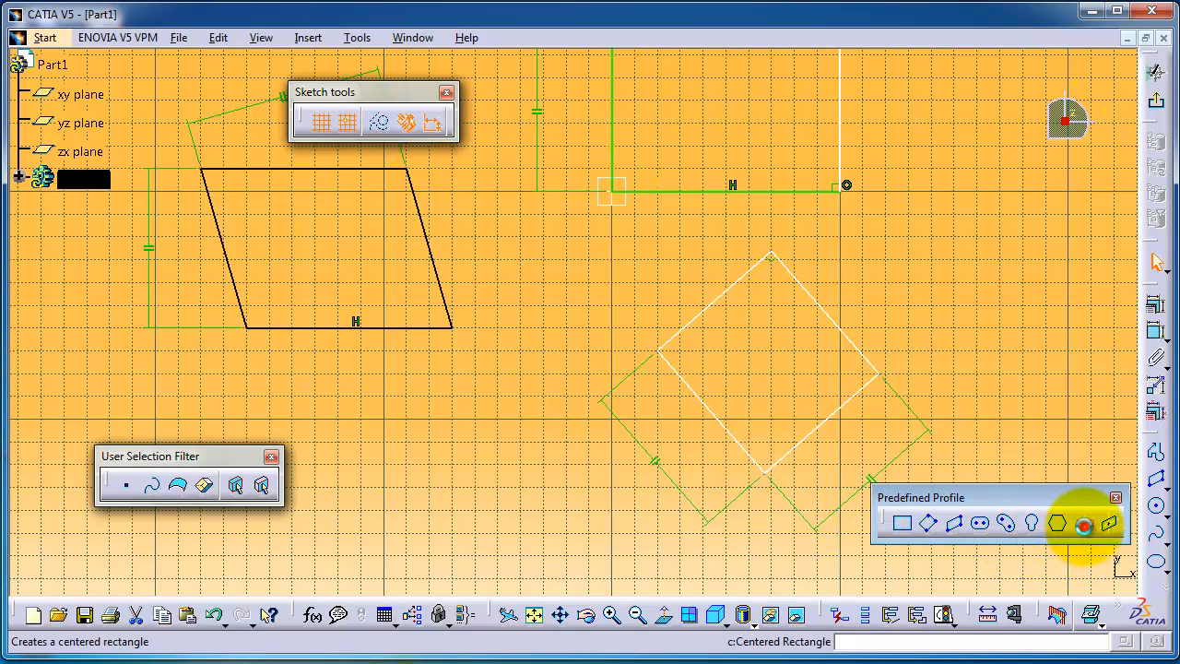
Draw a centered rectangle below the parallelogram, then pick Centered Parallelogram.
left_click(1082, 522)
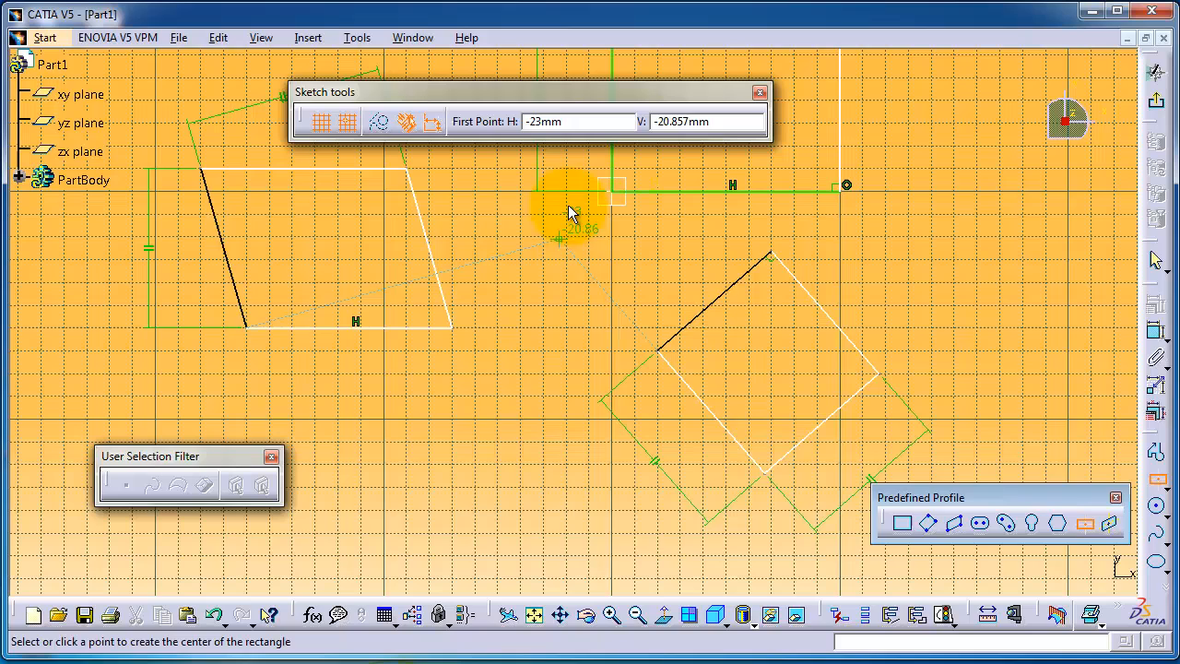
mouse_move(433, 516)
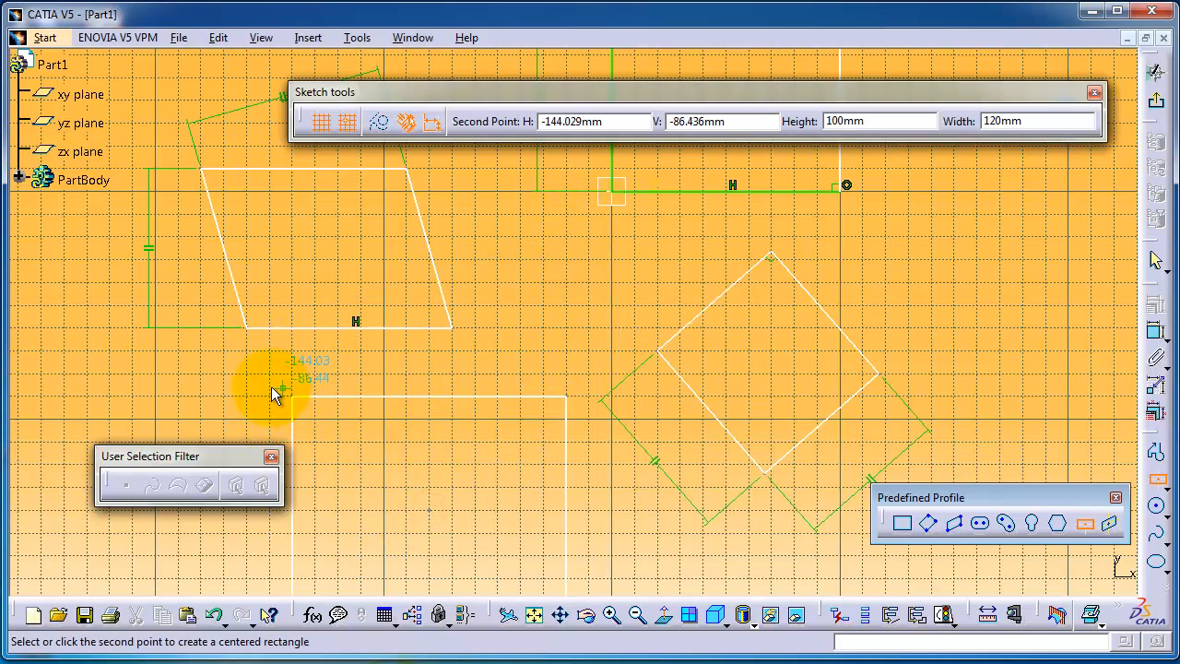
left_click(277, 378)
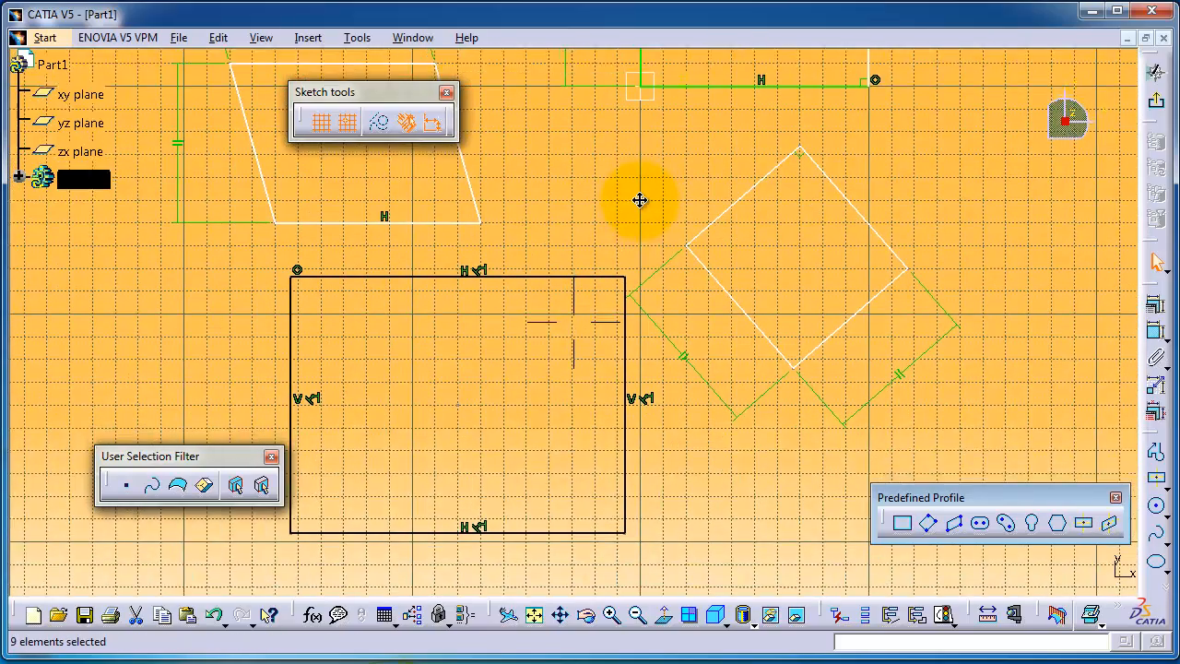
left_click(1108, 522)
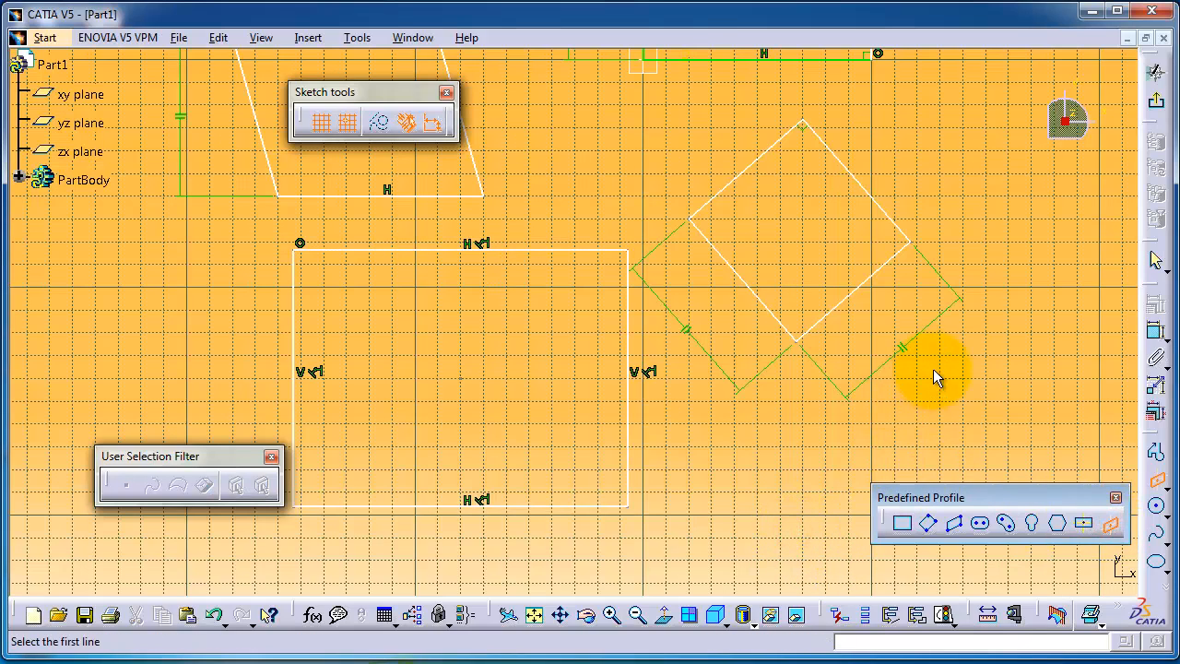
mouse_move(915, 451)
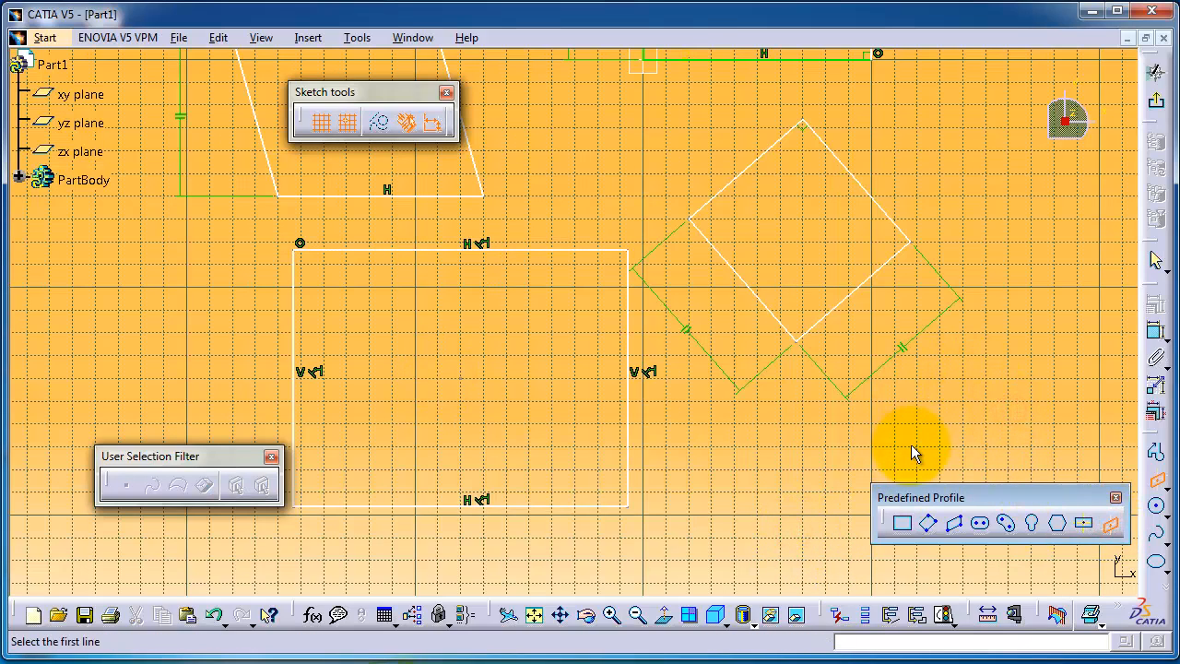
mouse_move(1055, 461)
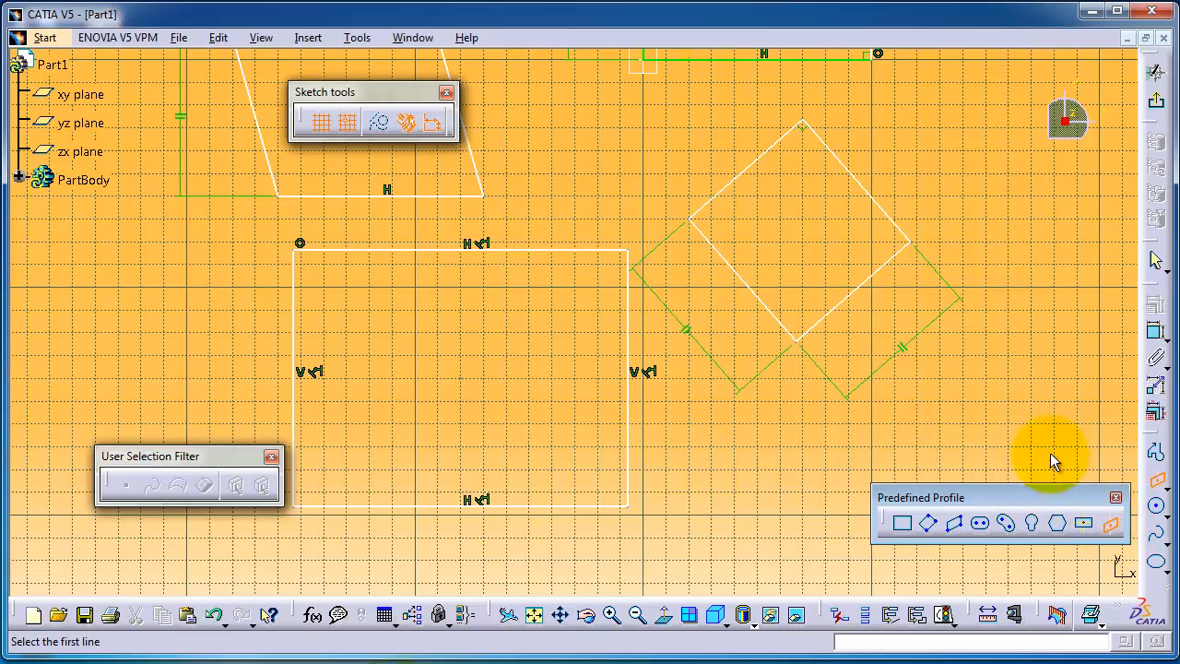
mouse_move(945, 368)
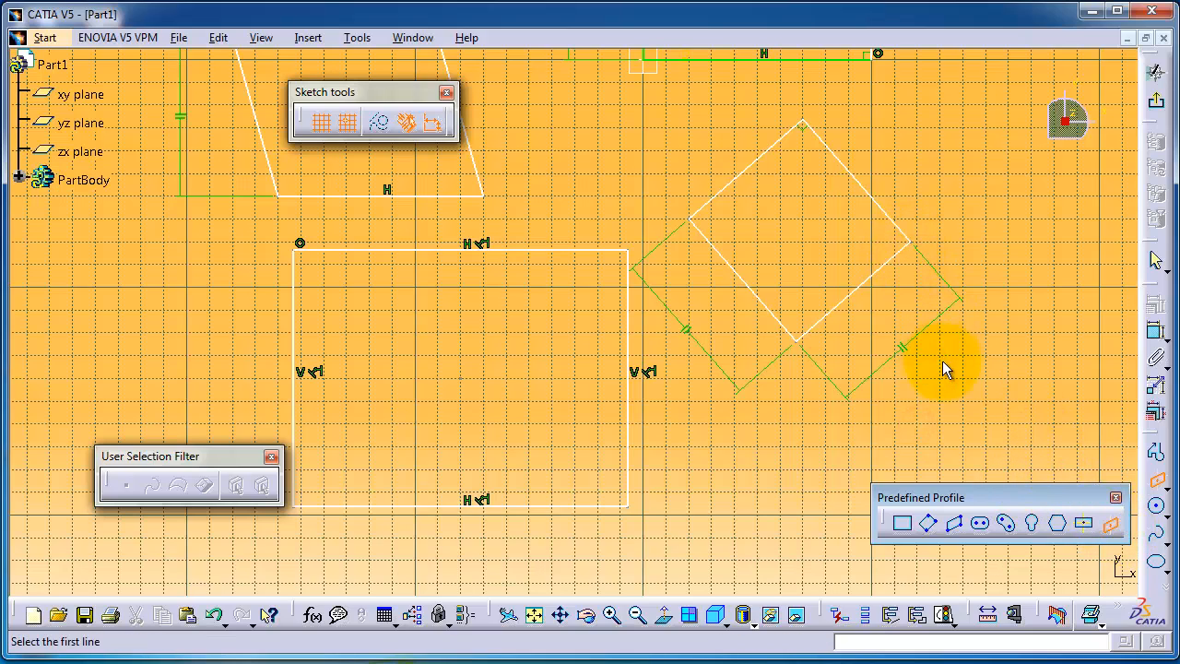
mouse_move(580, 410)
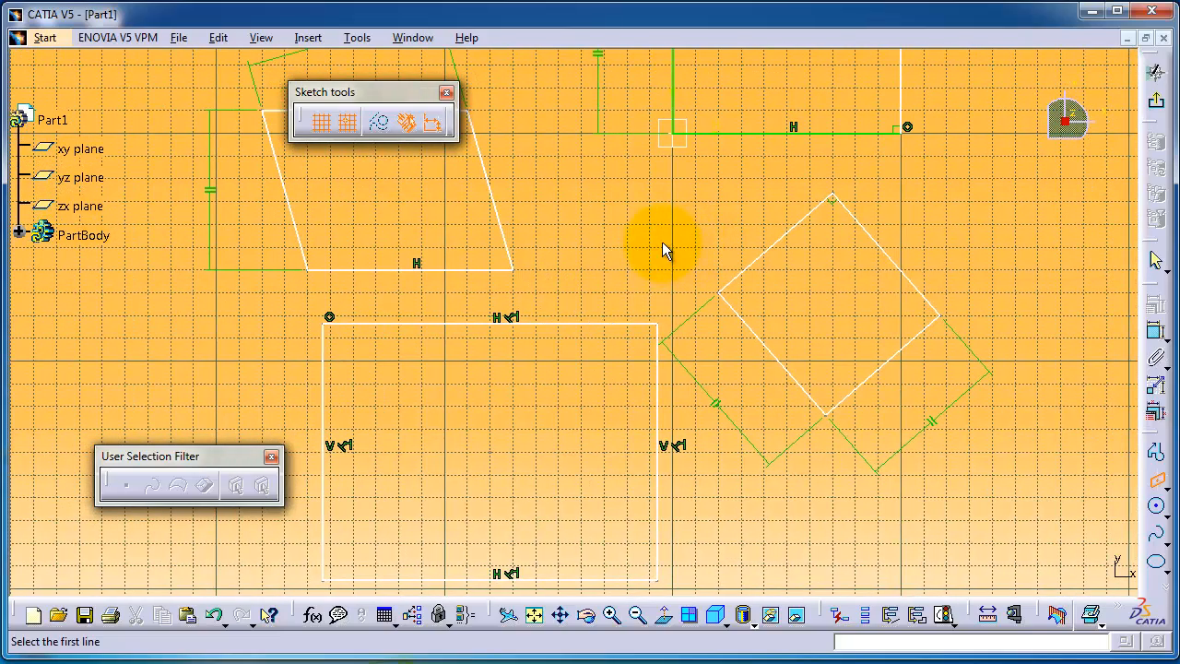
mouse_move(470, 200)
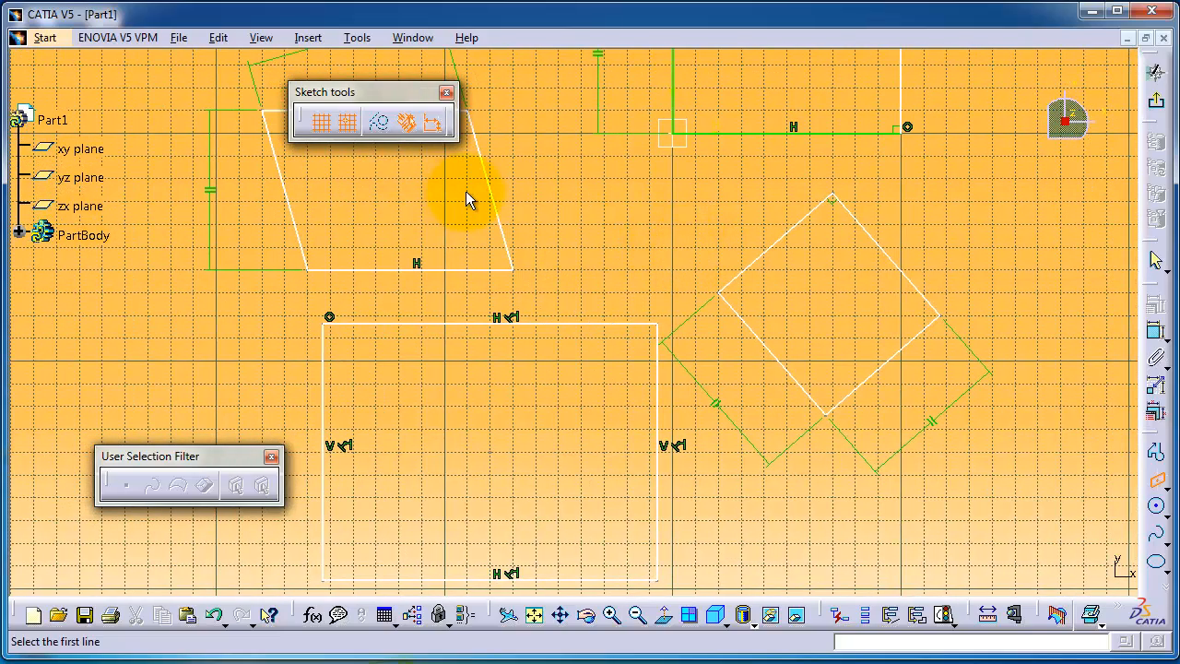